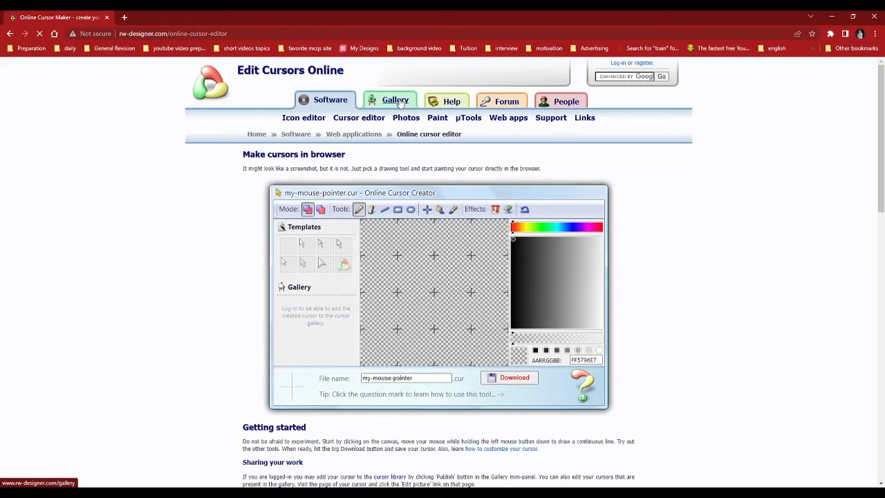
# Download the Highlight Set Cursors zip from the RW-Designer gallery and save it to the desktop
pyautogui.click(395, 101)
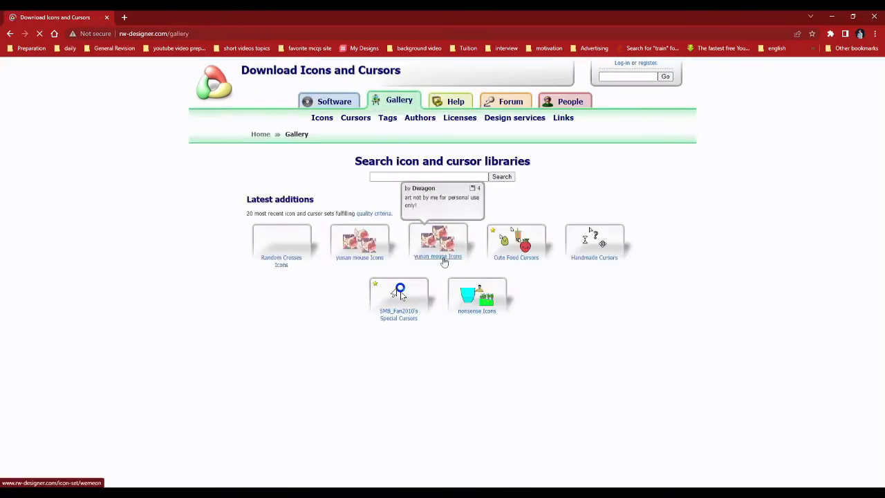
pyautogui.scroll(-3)
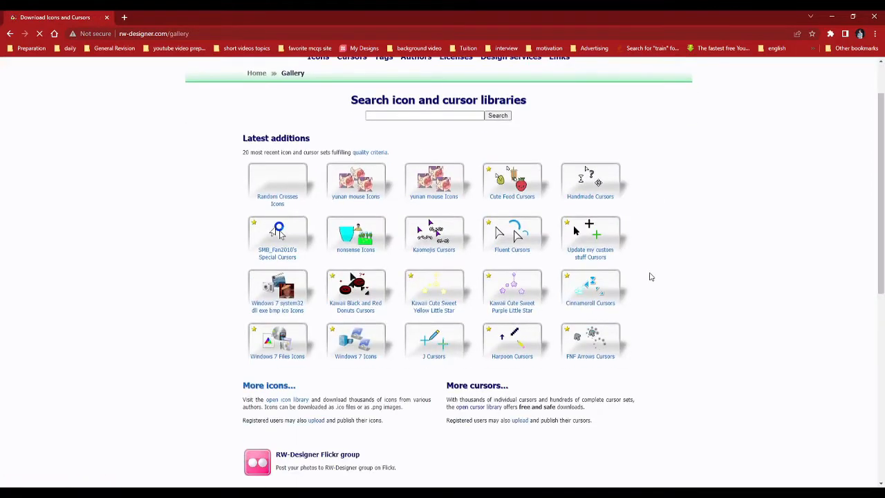
pyautogui.scroll(-3)
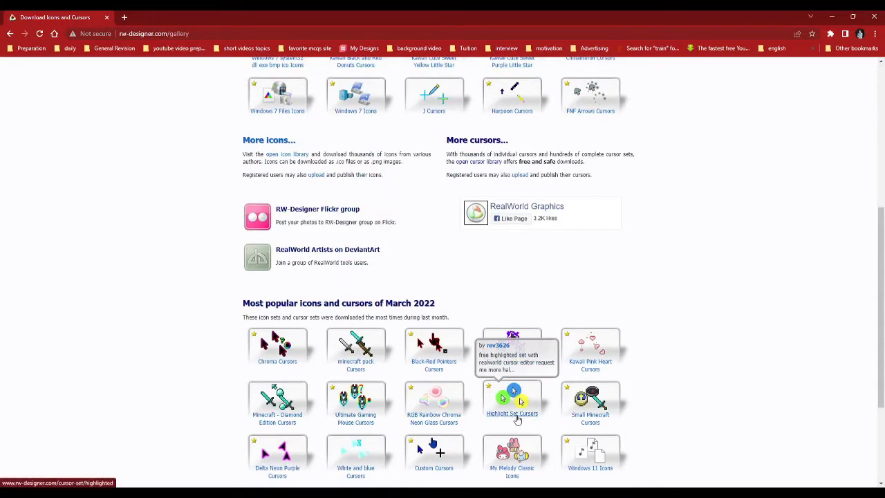
pyautogui.click(511, 413)
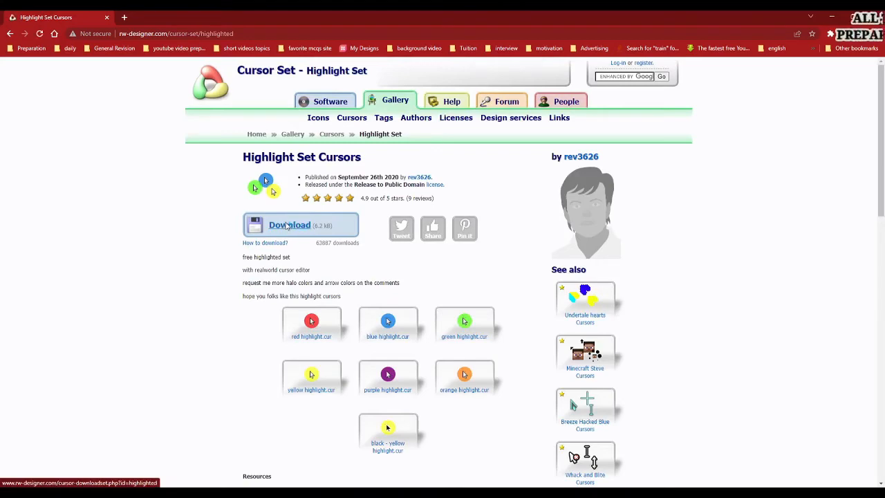
pyautogui.click(289, 225)
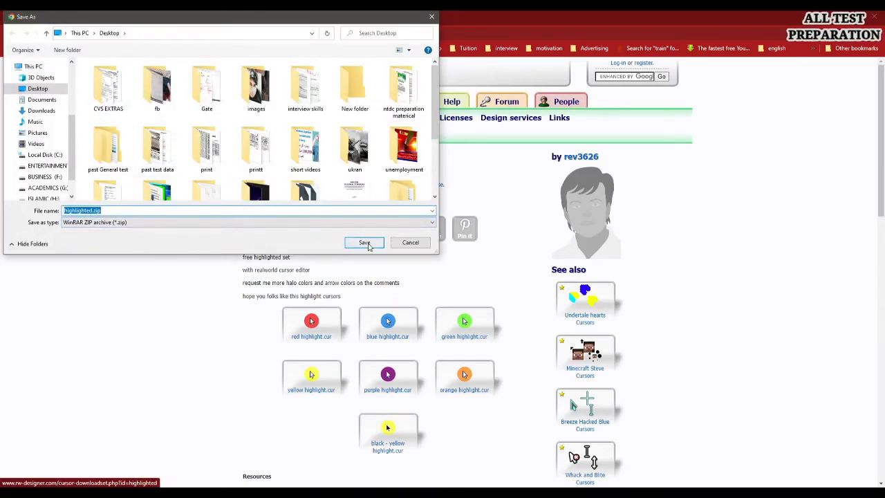
pyautogui.click(365, 242)
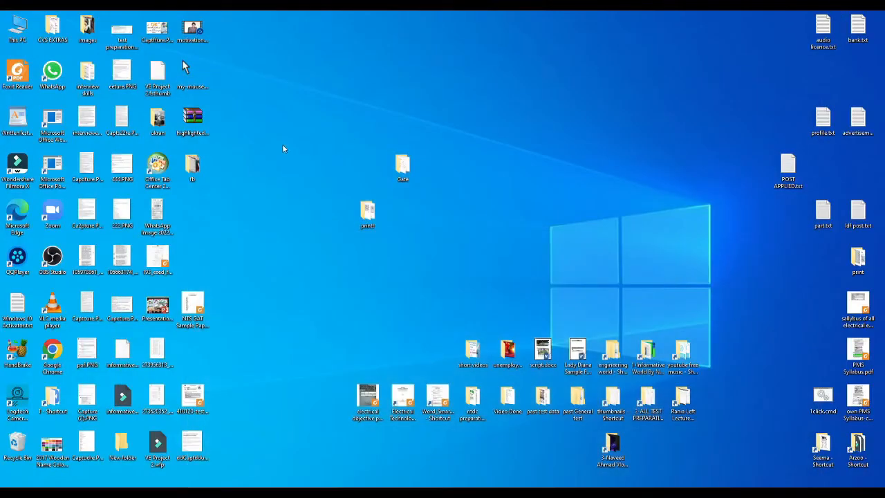
# Create a new desktop folder, move highlighted.zip into it and extract its cursor files there
pyautogui.click(192, 76)
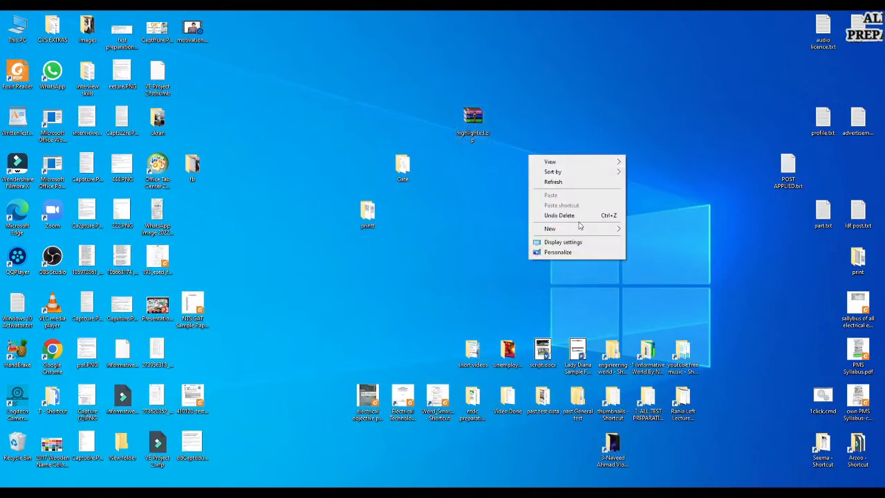
pyautogui.click(550, 228)
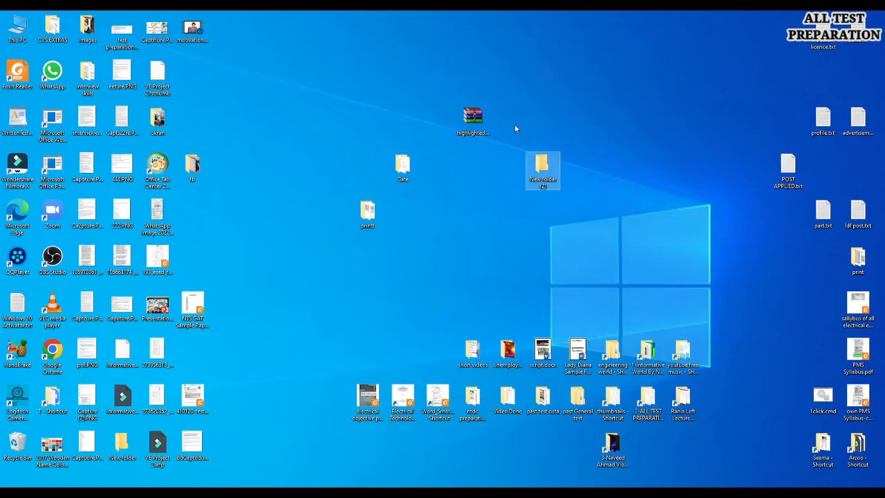
pyautogui.doubleClick(543, 170)
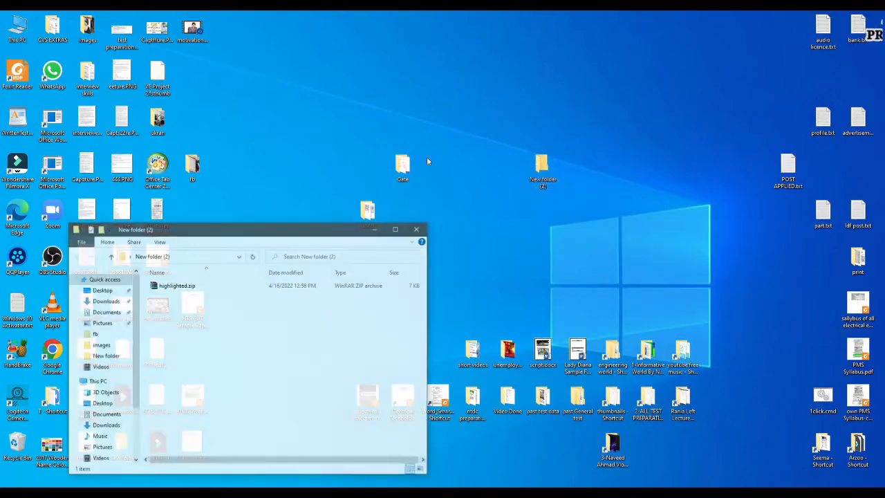
pyautogui.click(173, 285)
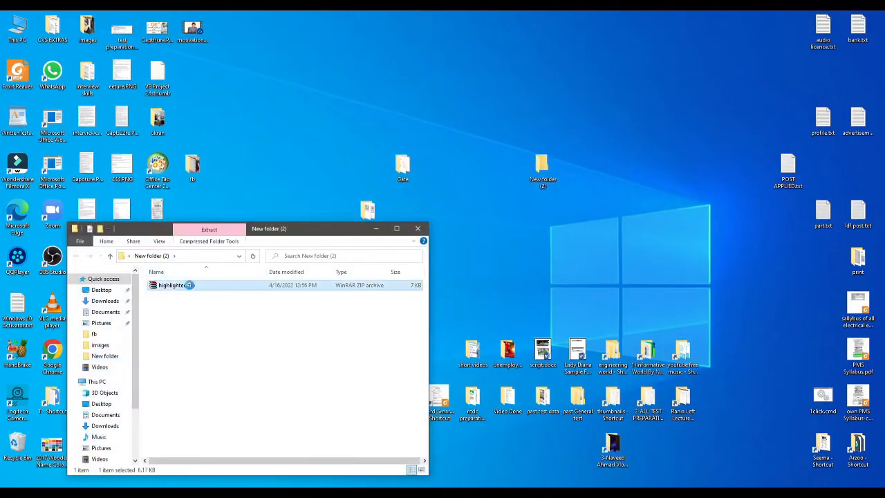
pyautogui.rightClick(171, 284)
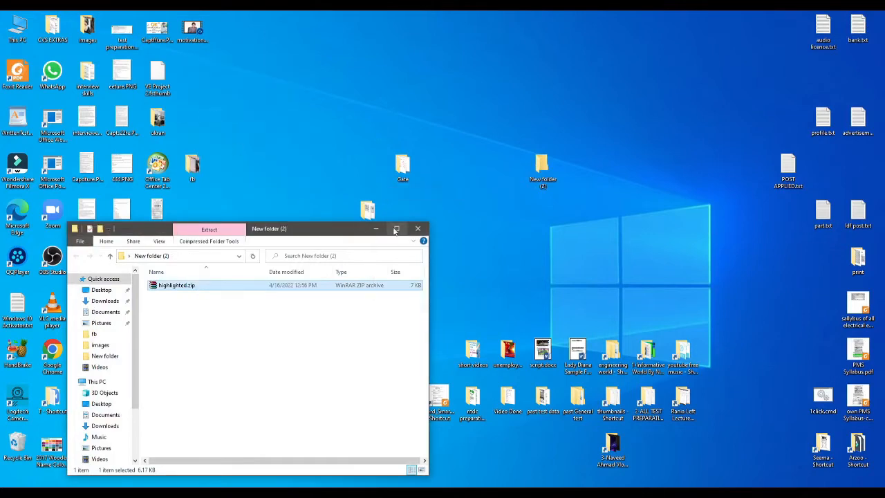
pyautogui.click(396, 228)
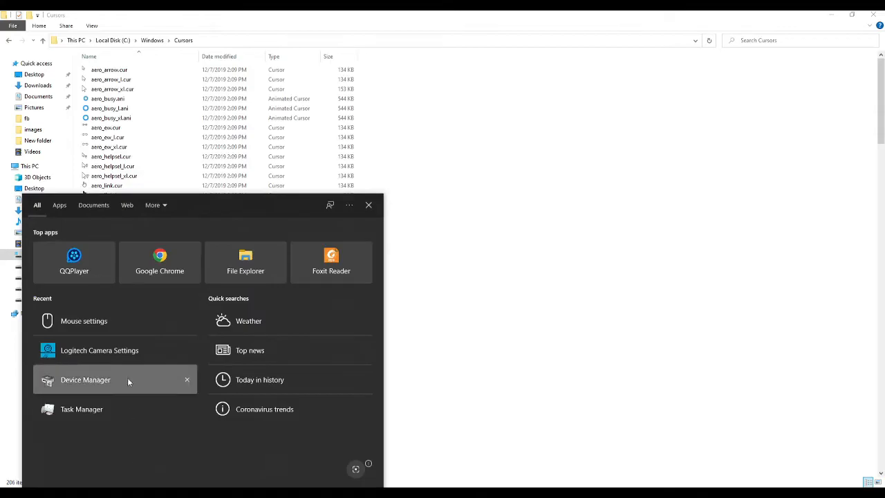
# Reach the Mouse page under Devices from the Start search recent results
pyautogui.click(83, 320)
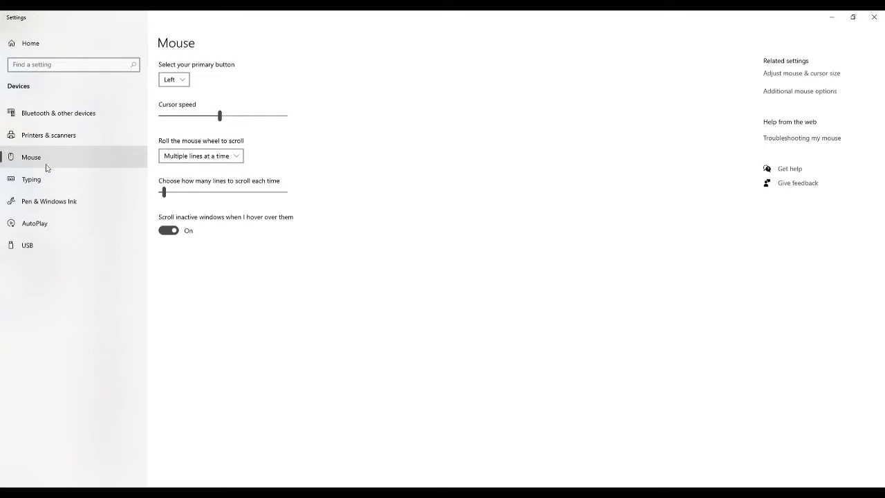
pyautogui.moveTo(708, 154)
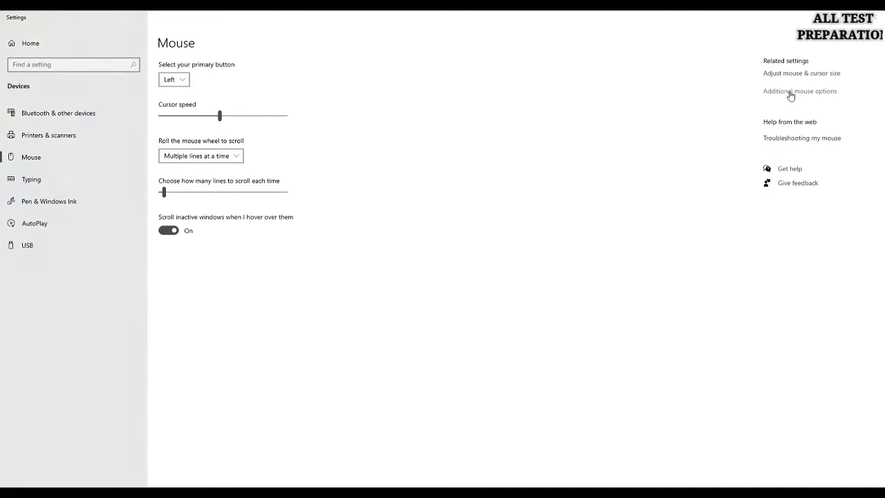
# Bring up Mouse Properties via Additional mouse options and go to the Pointers tab's Browse window
pyautogui.click(799, 91)
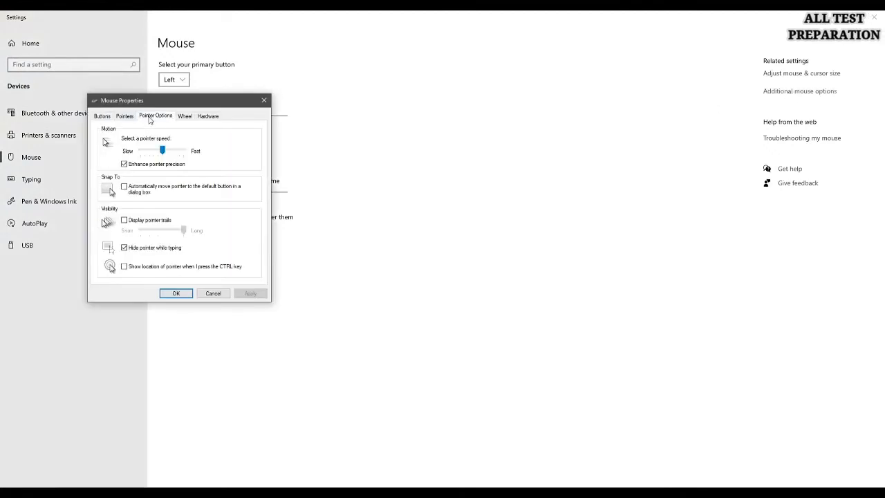
pyautogui.click(184, 116)
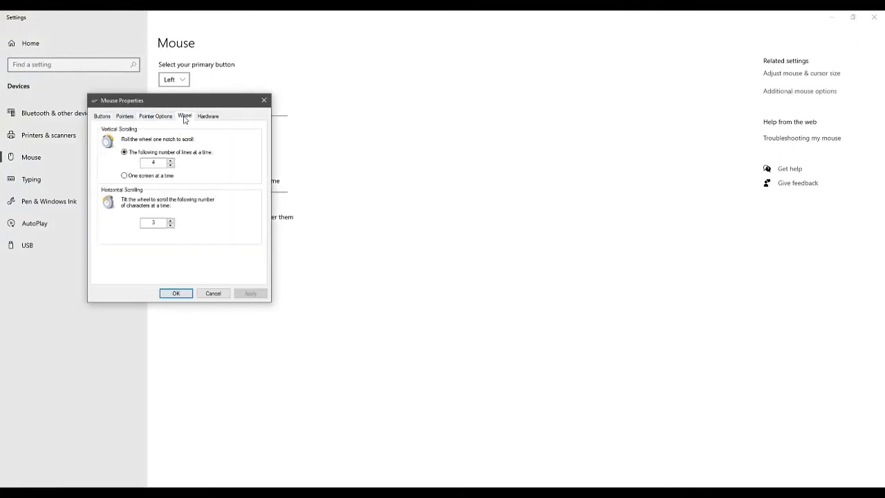
pyautogui.click(208, 116)
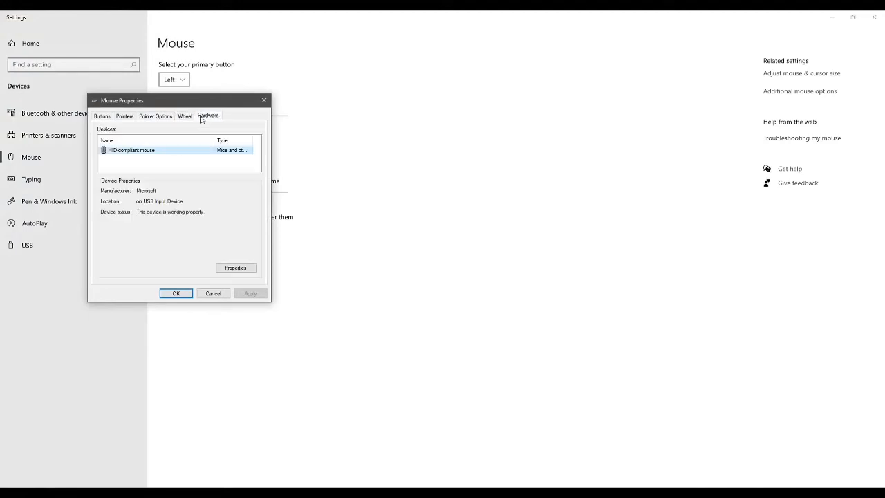
pyautogui.click(125, 115)
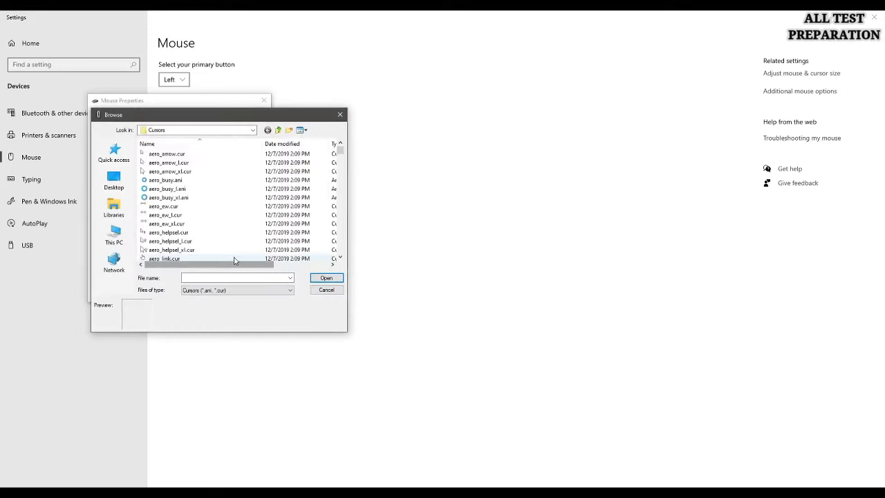
# Choose yellow highlight.cur from the extracted New folder (2) on the desktop as the normal pointer
pyautogui.click(113, 179)
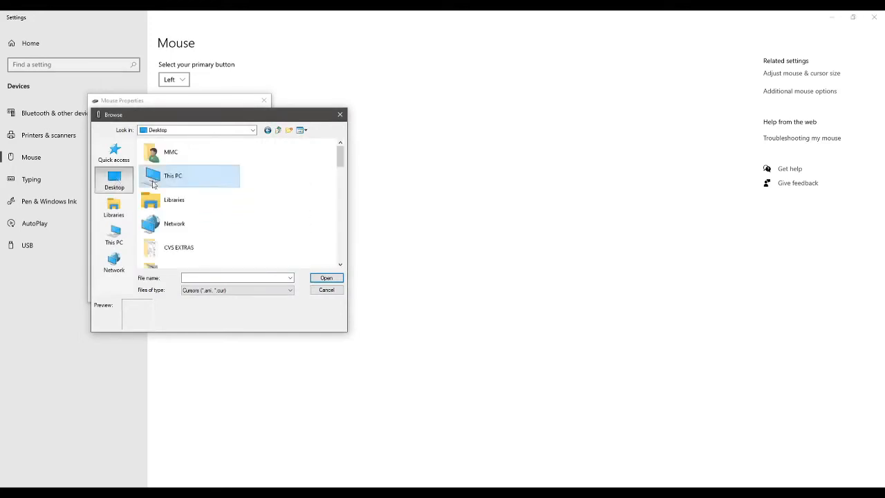
pyautogui.scroll(-3)
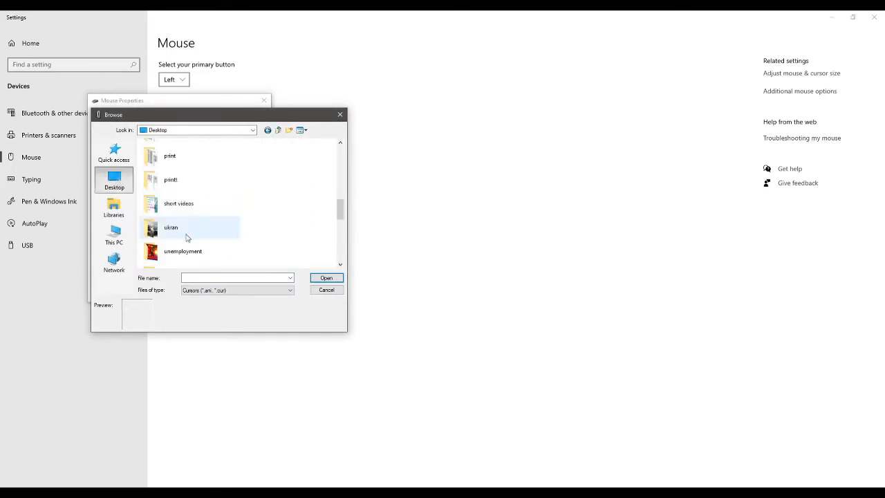
pyautogui.scroll(-3)
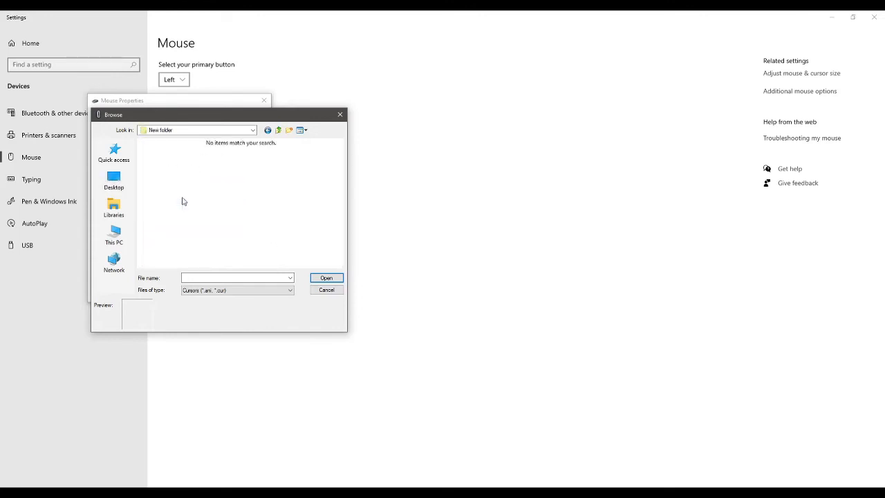
pyautogui.click(113, 179)
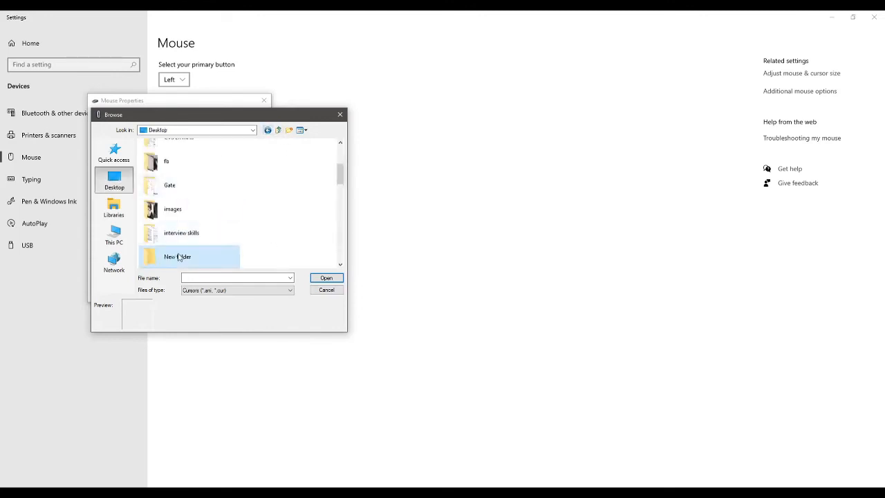
pyautogui.doubleClick(177, 256)
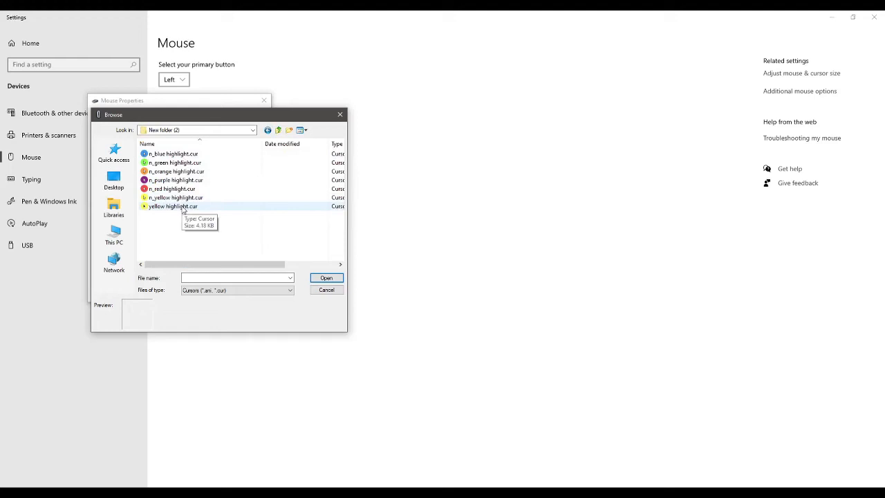
pyautogui.click(325, 290)
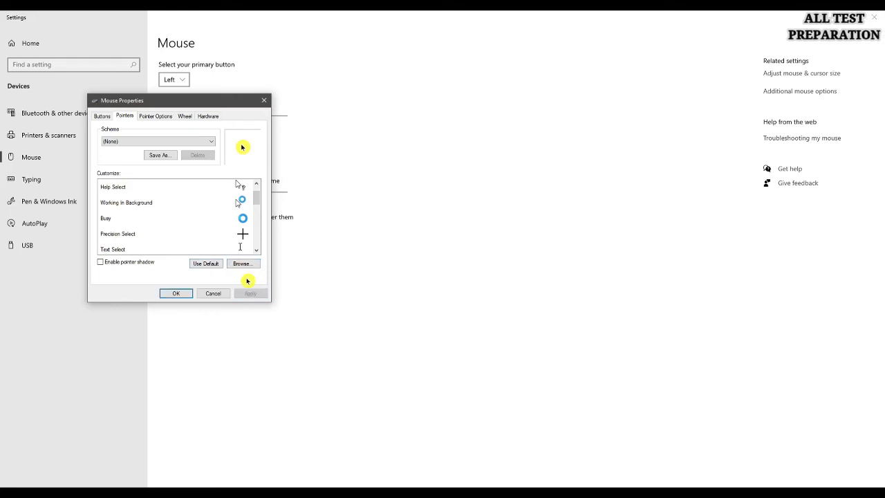
# Confirm Mouse Properties with OK so the yellow highlight pointer becomes active
pyautogui.scroll(-3)
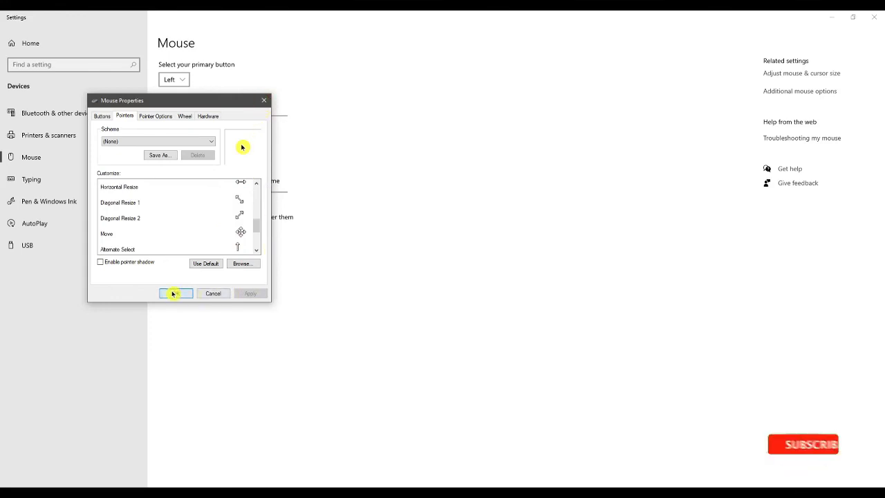
pyautogui.click(175, 293)
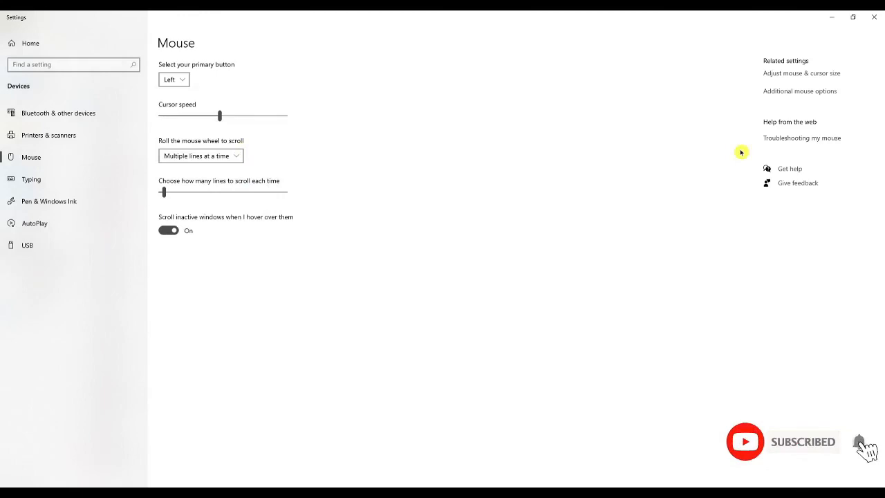